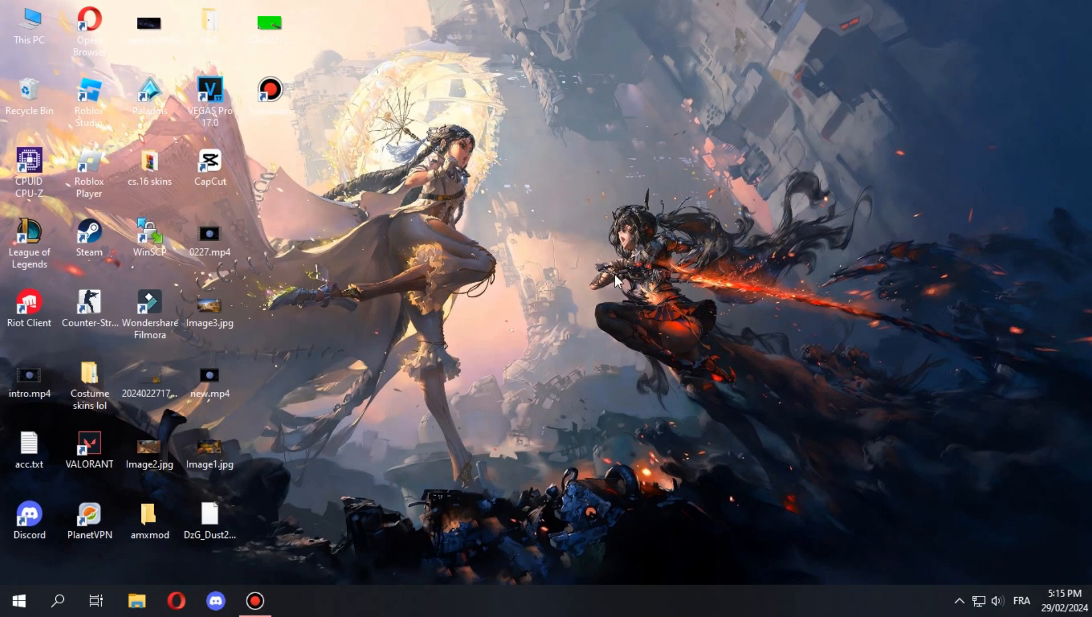
mouse_move(202, 594)
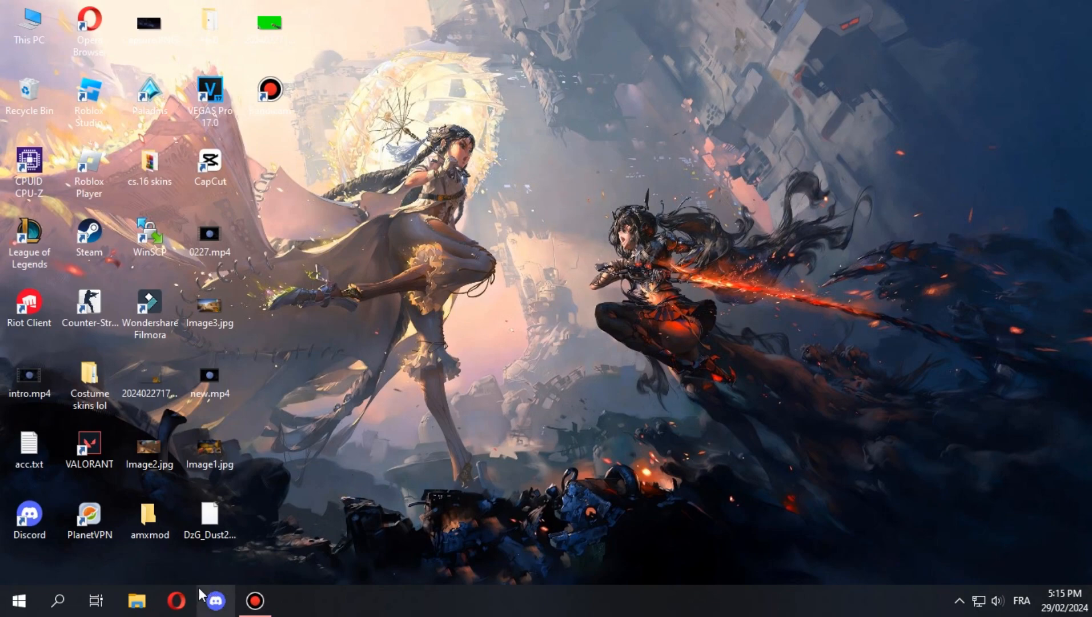
Search 'wargods s' in Opera and open the WarGods Cheat Defender download page.
left_click(176, 599)
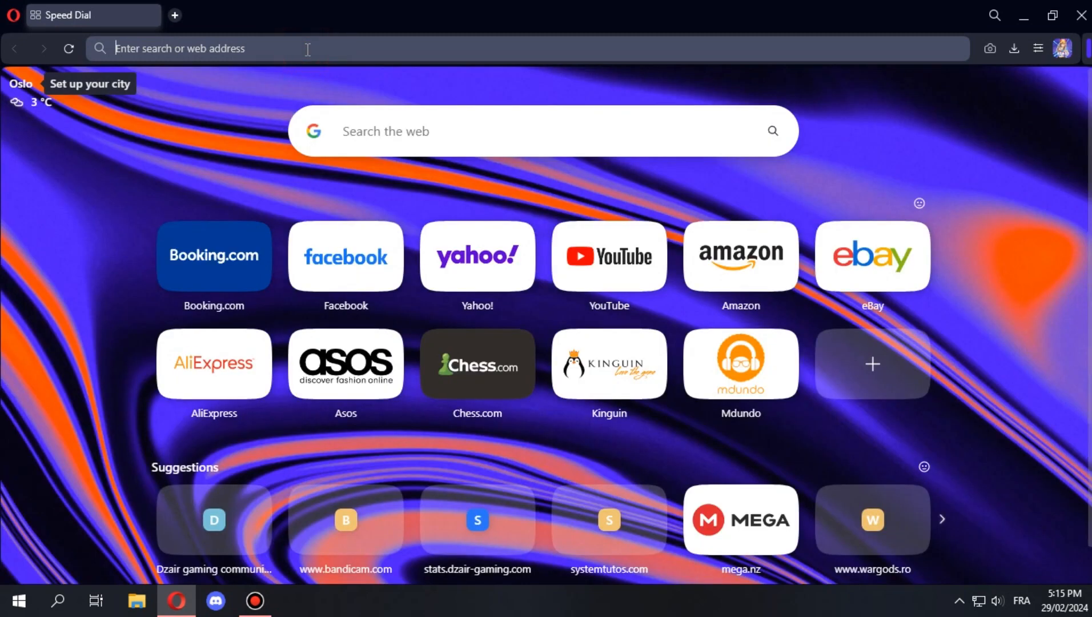
type("warg")
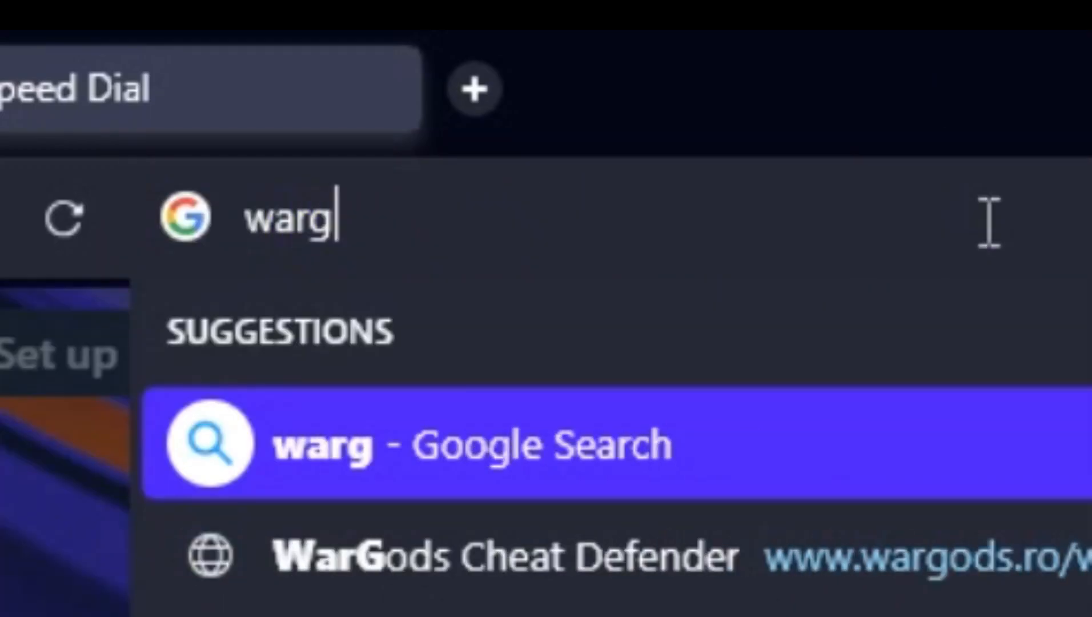
type("ods s")
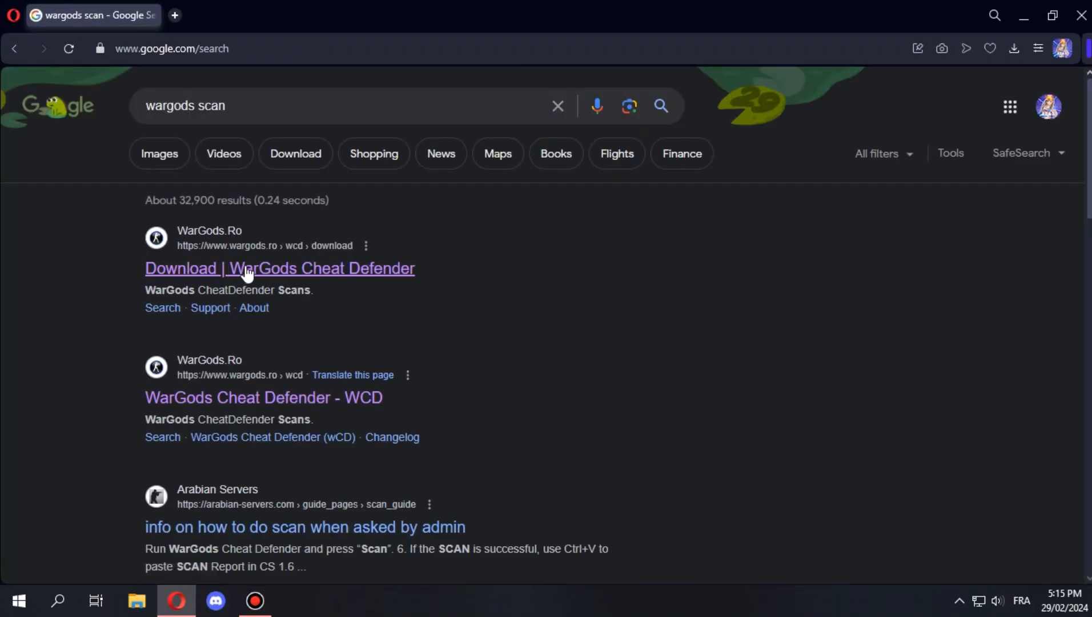
left_click(279, 268)
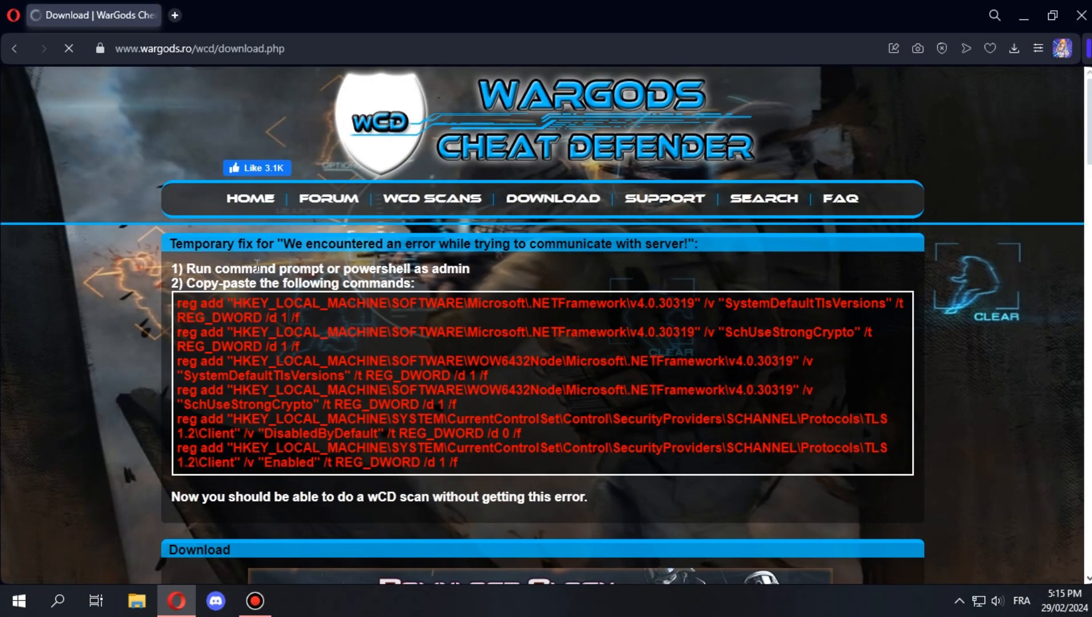
Download the recommended Cheat Defender installer and save it into Downloads.
scroll("down", 3)
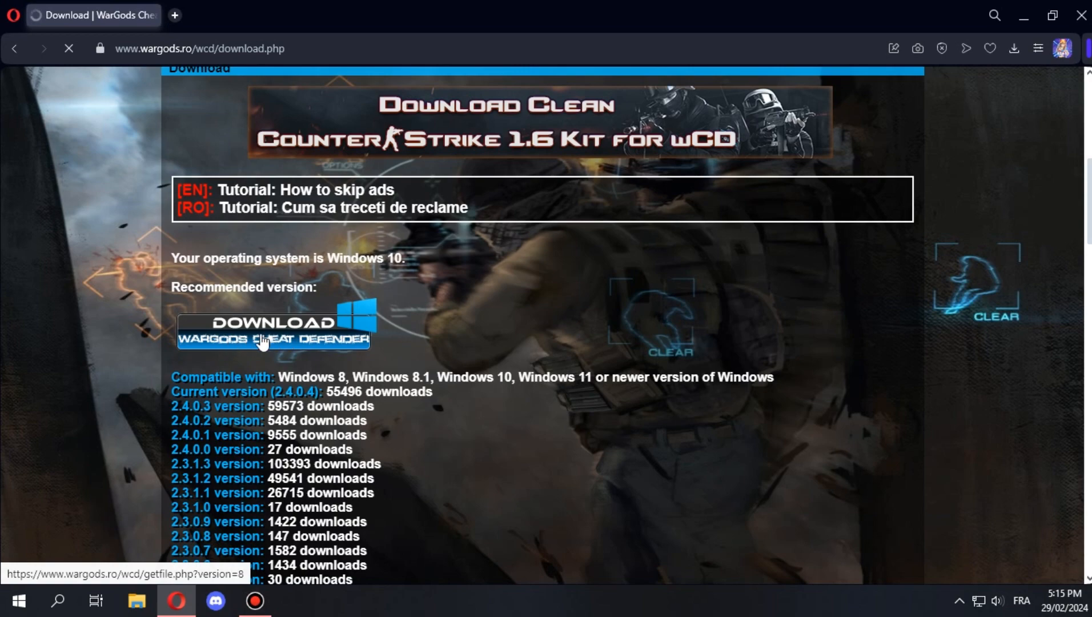
left_click(273, 322)
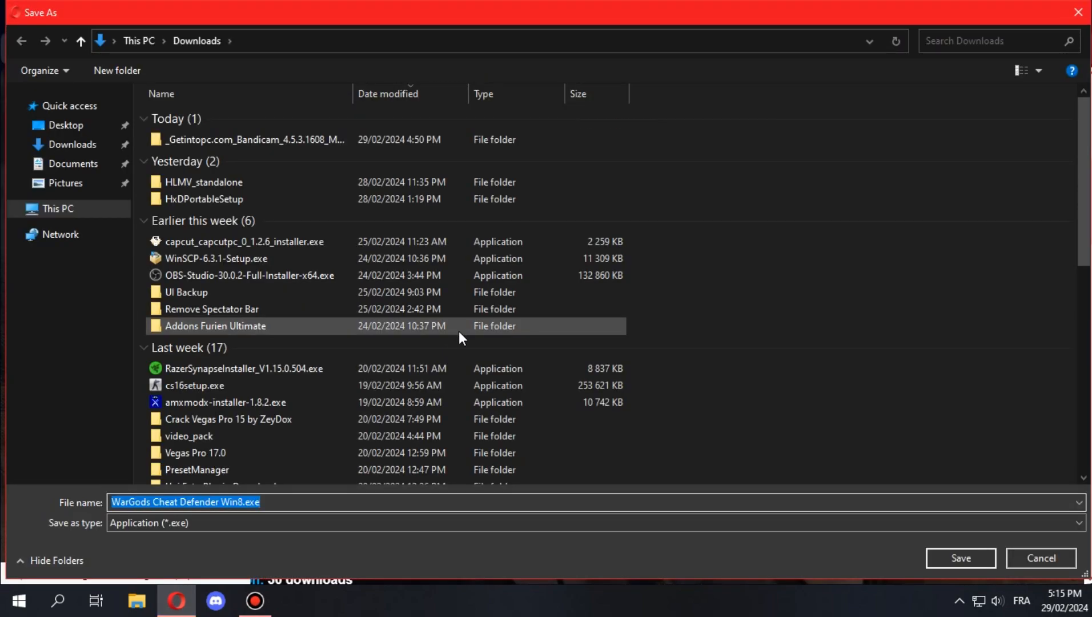
left_click(959, 557)
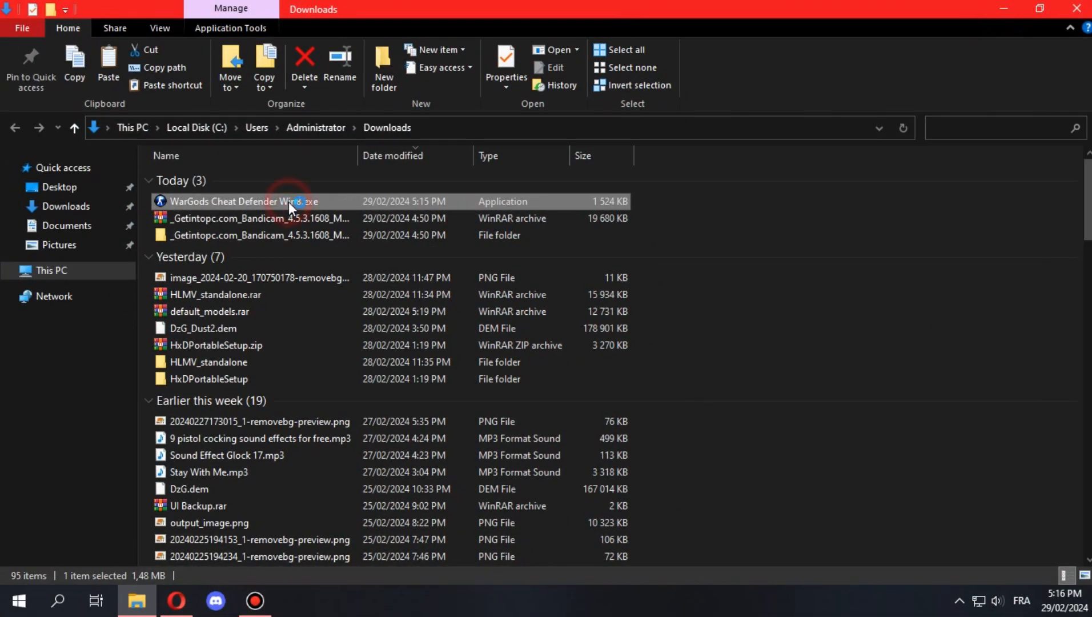
Launch WarGods Cheat Defender Win8.exe and scan twice, getting CS NOT FOUND.
double_click(236, 201)
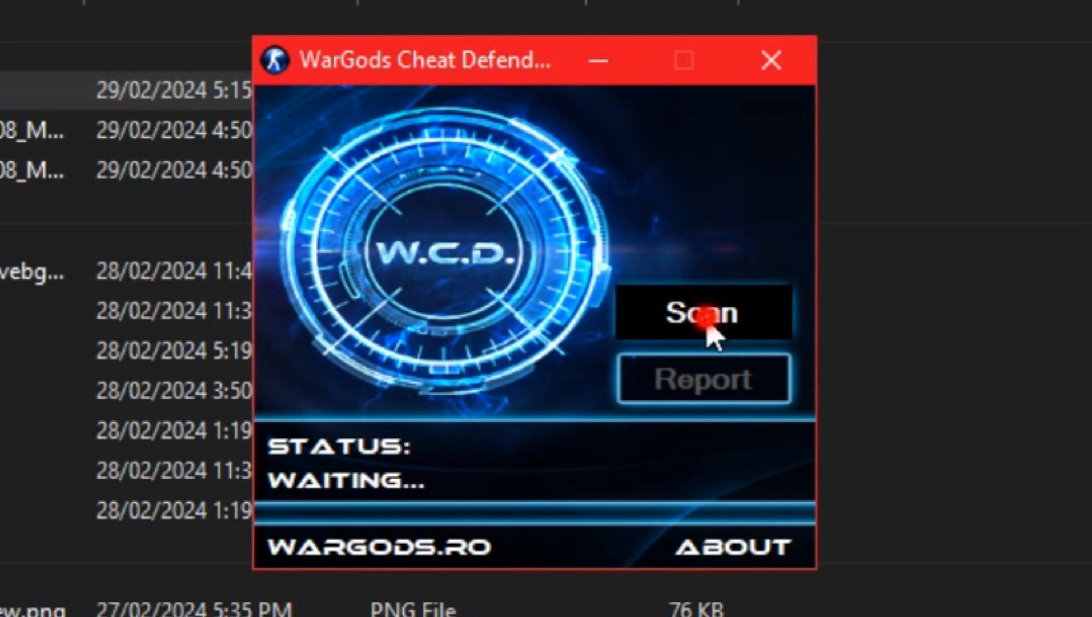
left_click(703, 311)
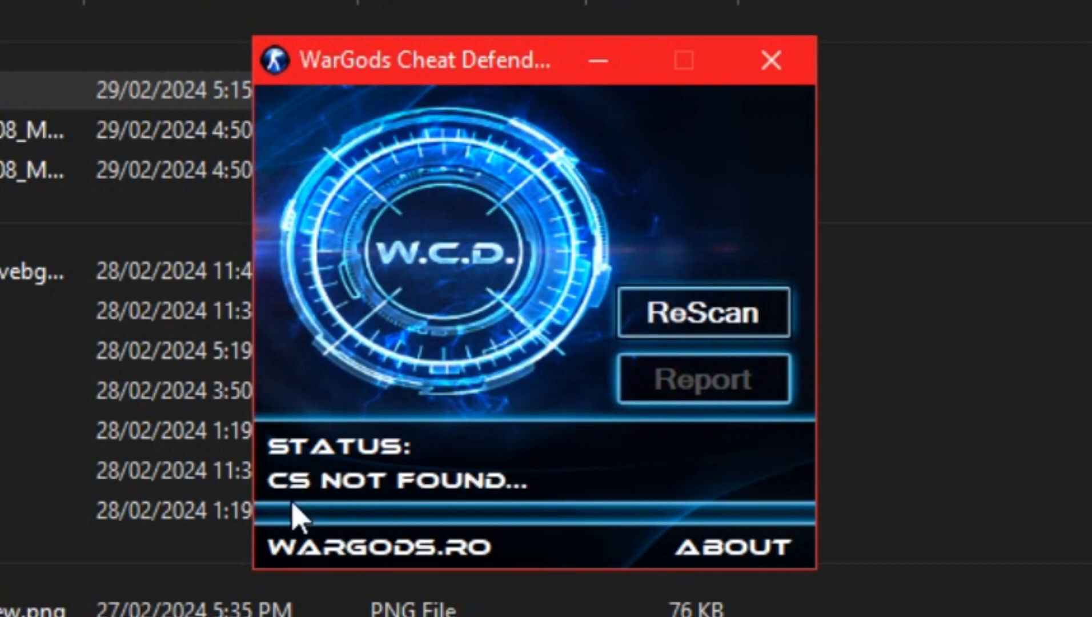
mouse_move(702, 335)
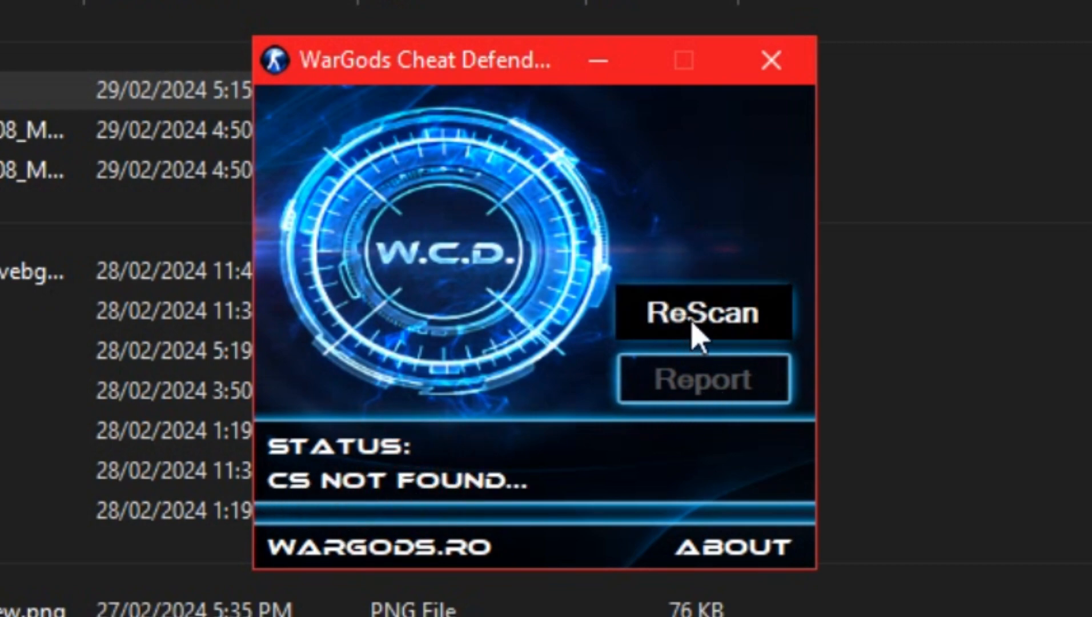
left_click(770, 61)
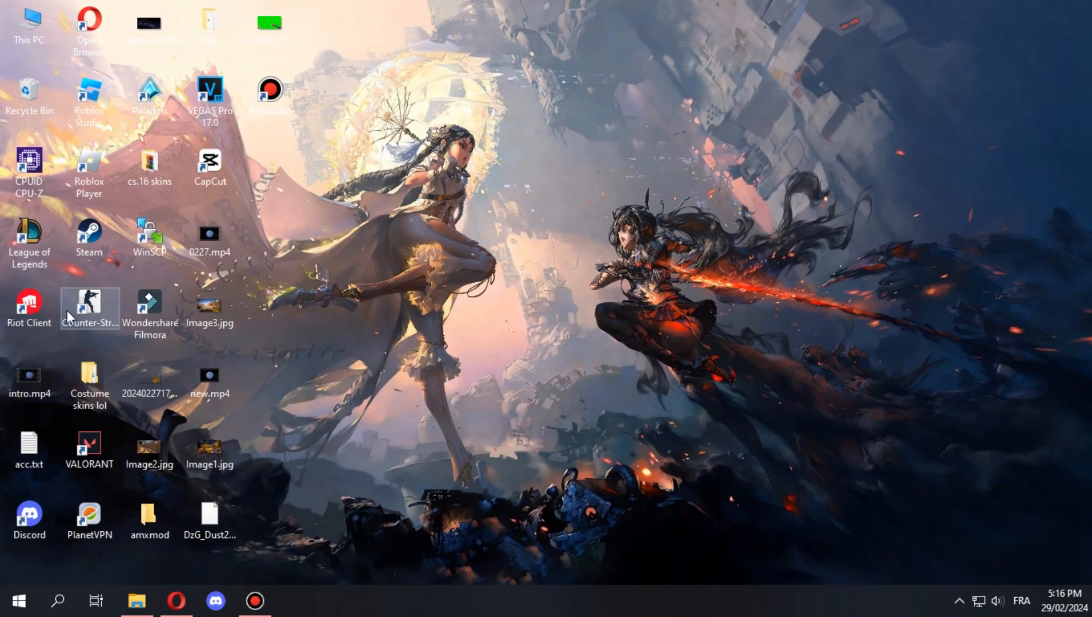
Launch Counter-Strike from its desktop shortcut through Steam.
double_click(89, 303)
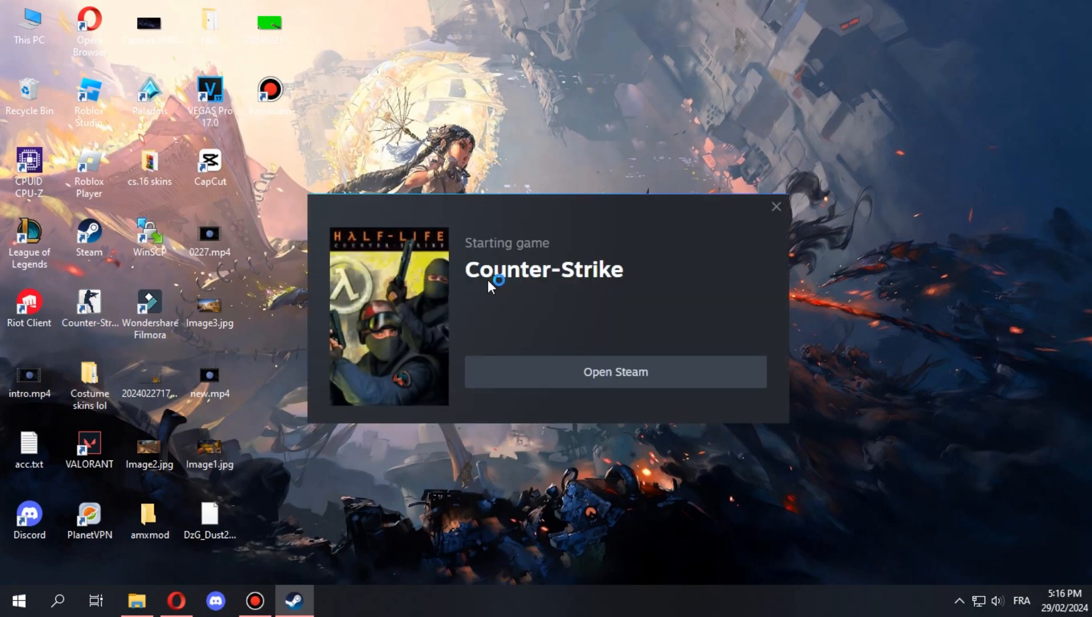
right_click(647, 232)
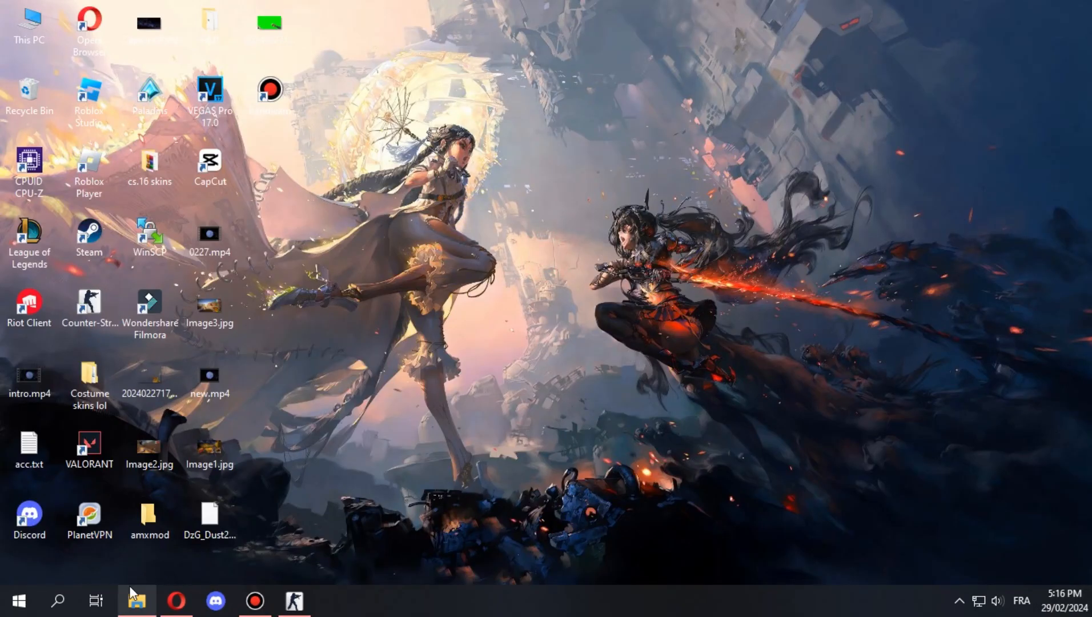
Relaunch Cheat Defender from Downloads and start scanning the running game.
left_click(137, 600)
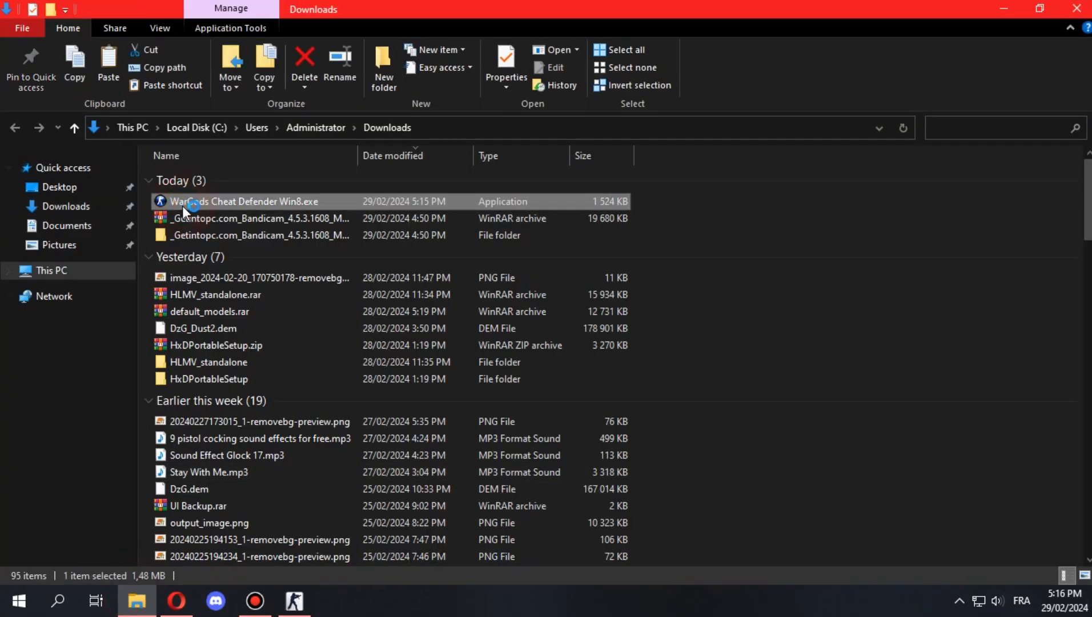
double_click(242, 201)
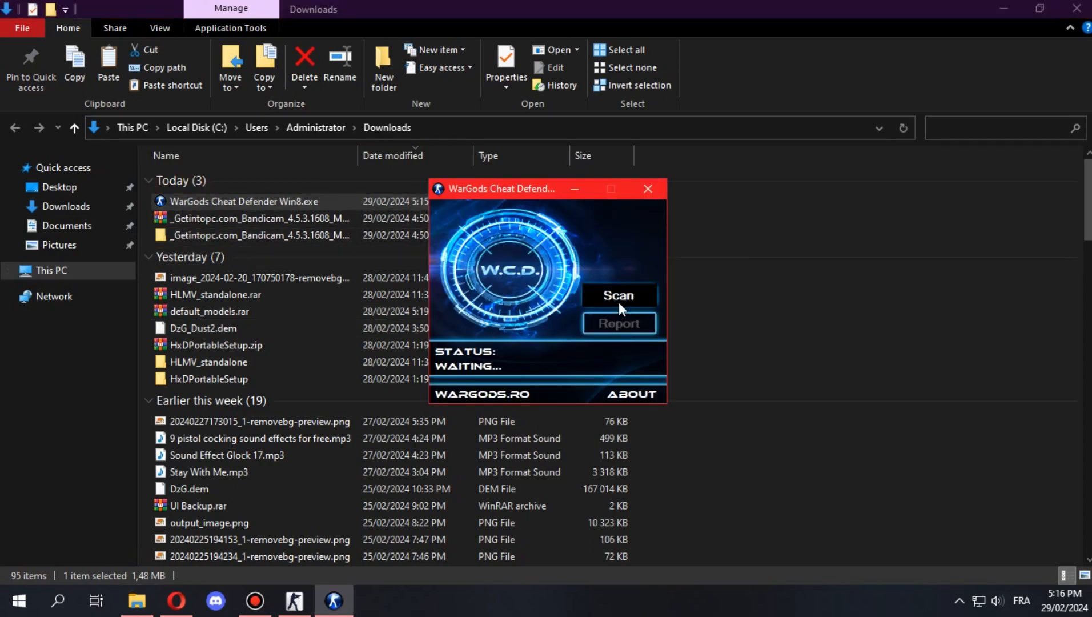
left_click(618, 295)
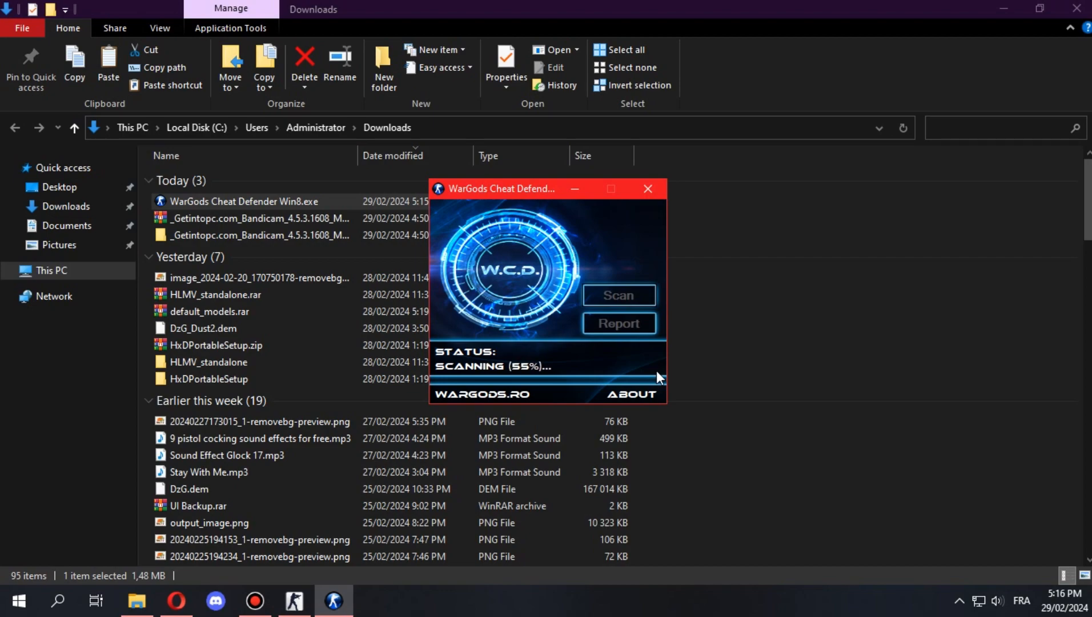
Hide and restore the scanner during the scan, then acknowledge the Report Link notice.
left_click(334, 599)
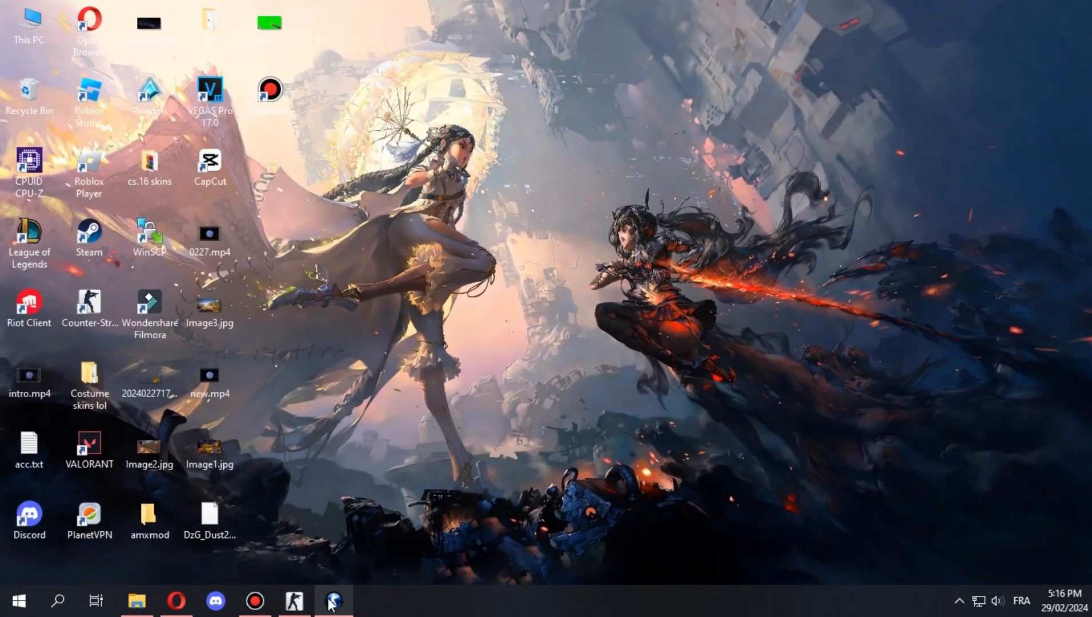
left_click(332, 600)
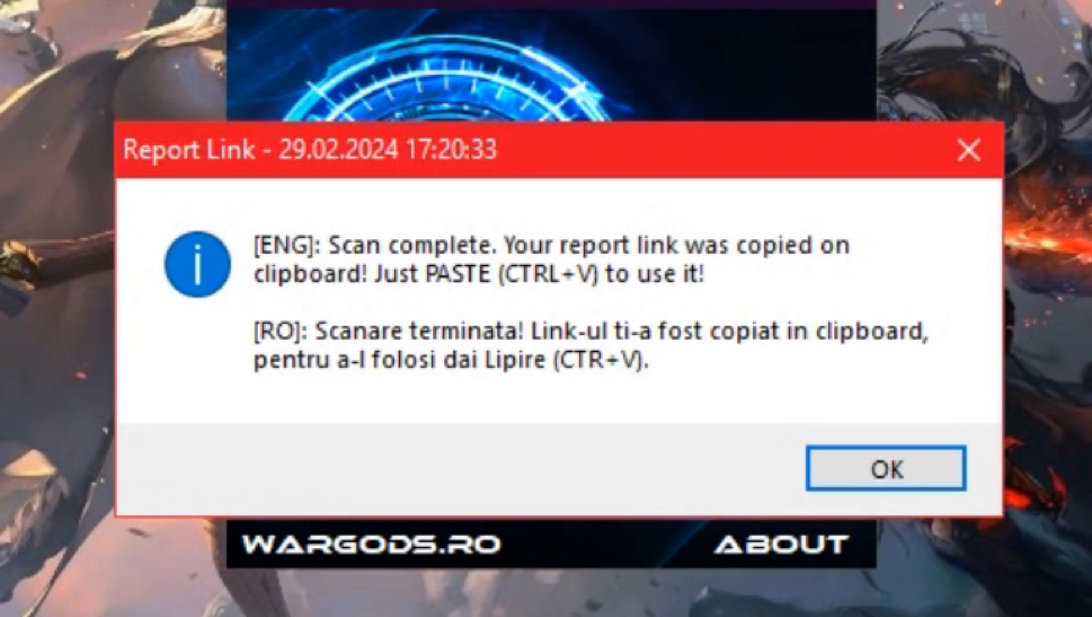
left_click(885, 468)
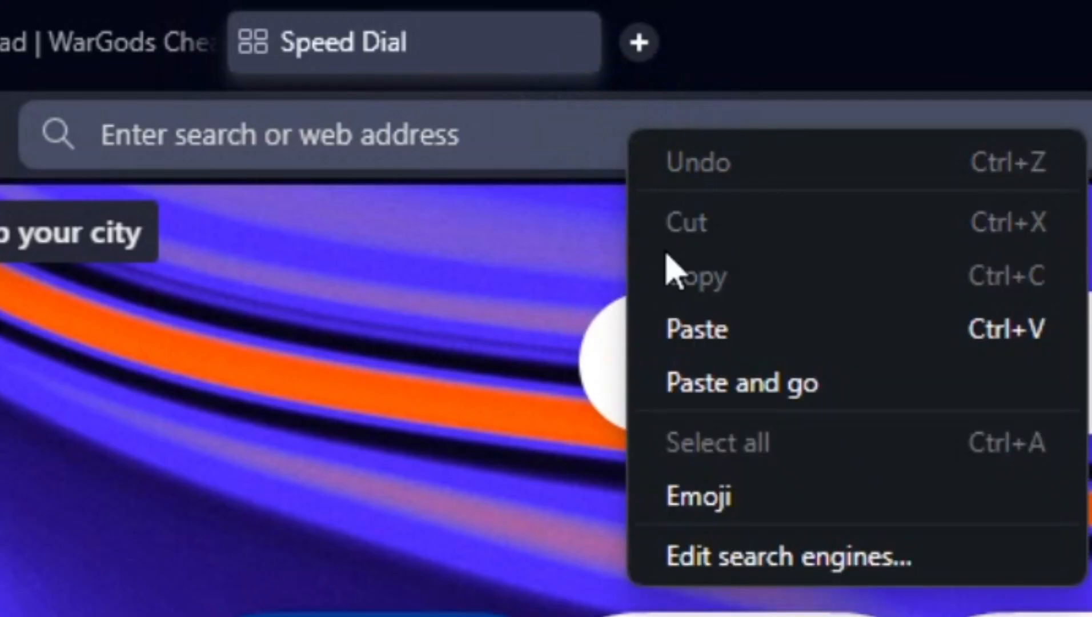
Paste-and-go the copied report link and scroll through the No Cheat Signature Detected report.
left_click(697, 329)
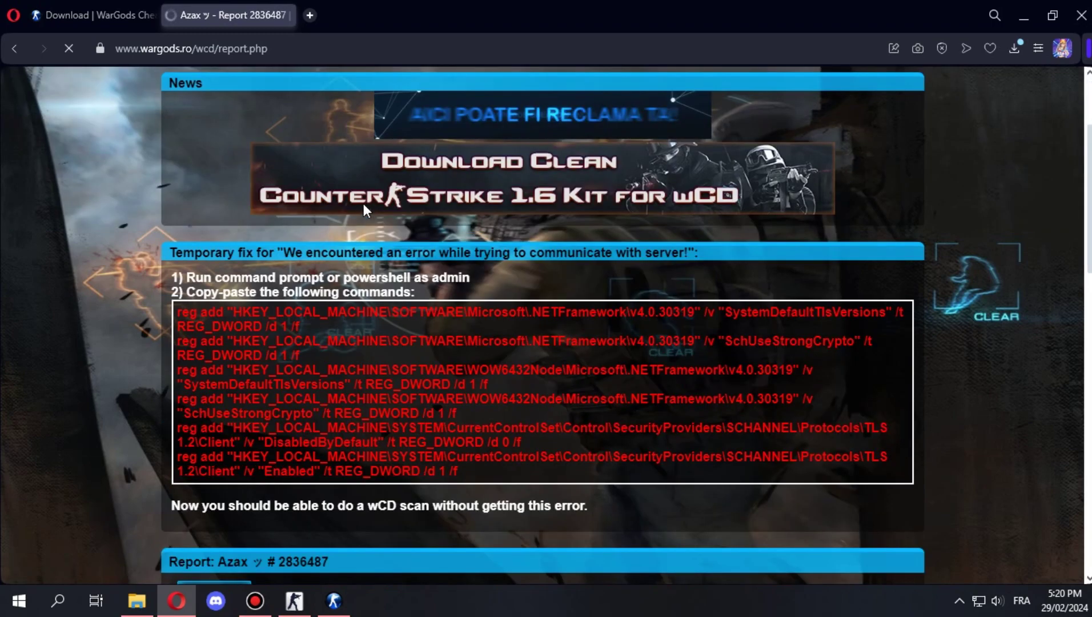
scroll("down", 3)
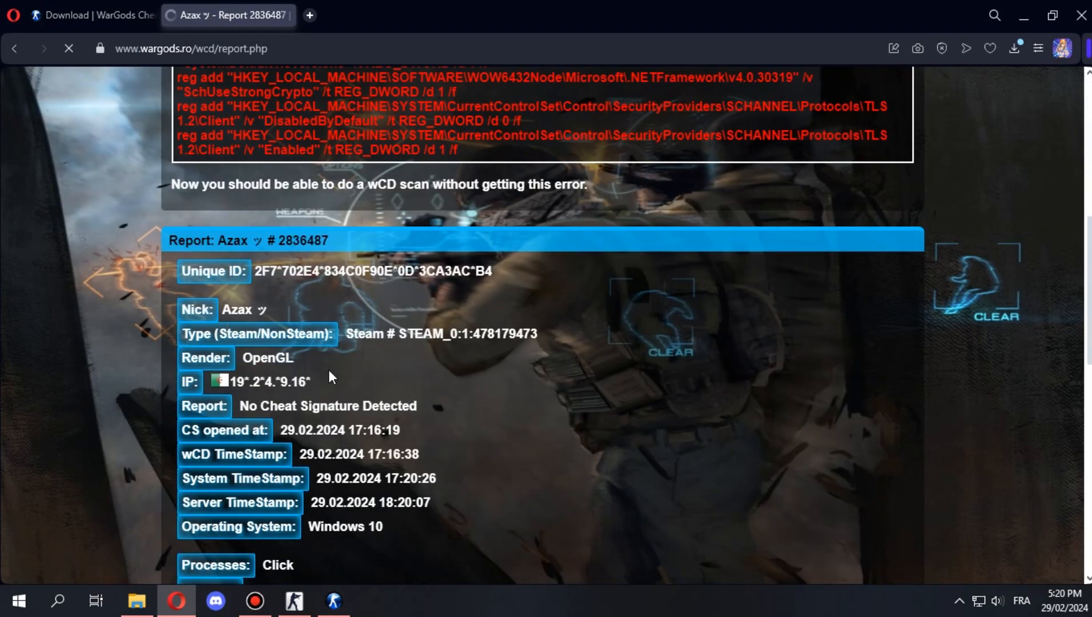
scroll("down", 3)
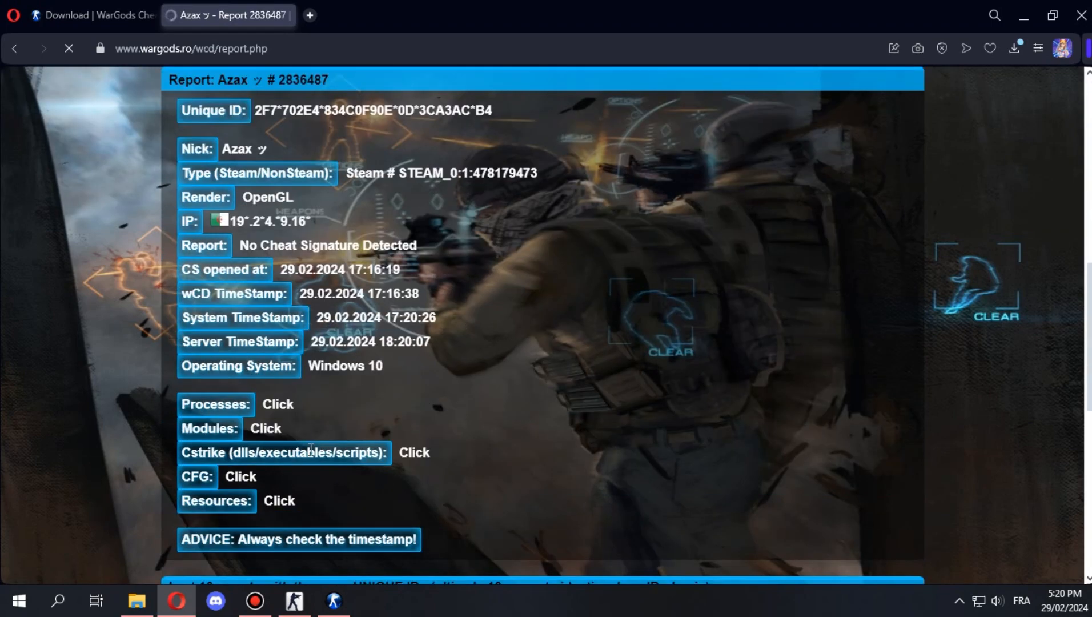
scroll("down", 3)
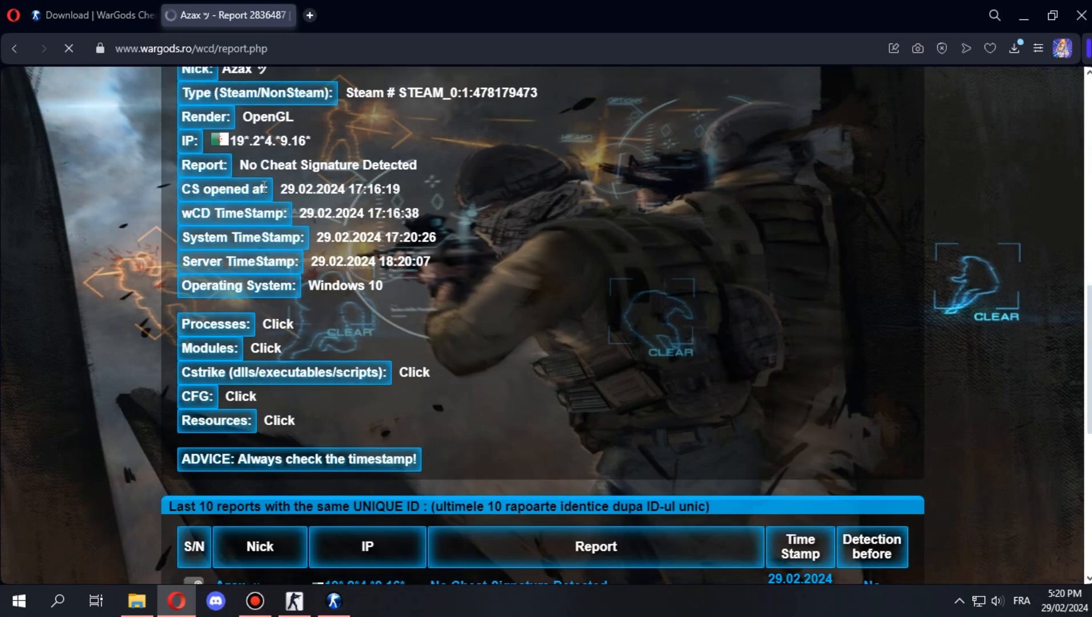
mouse_move(367, 388)
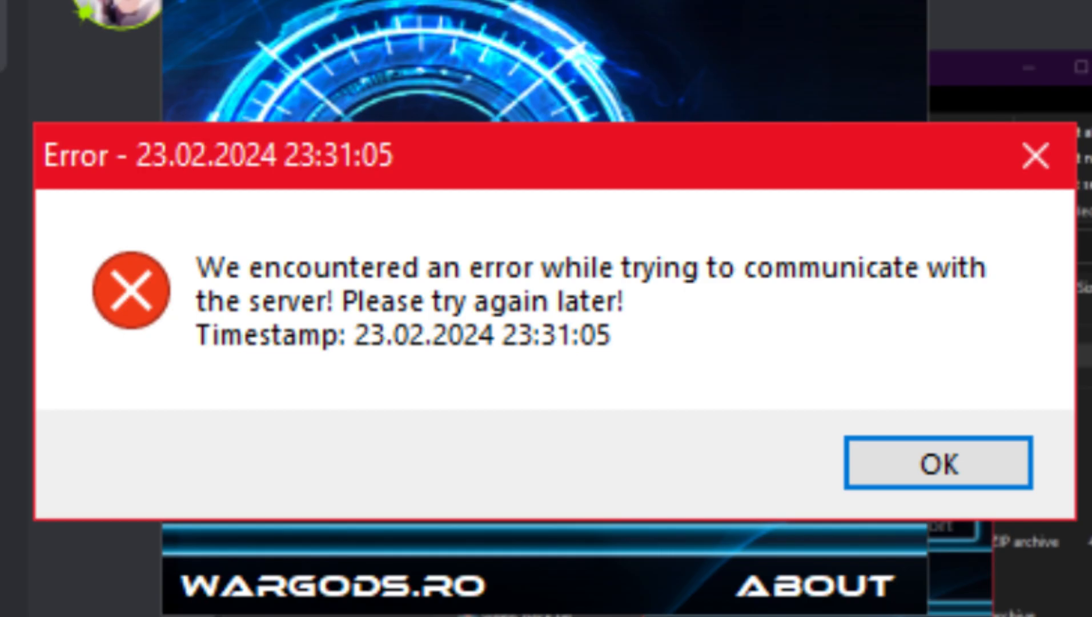
Acknowledge the server communication error so the wCD window closes.
left_click(937, 463)
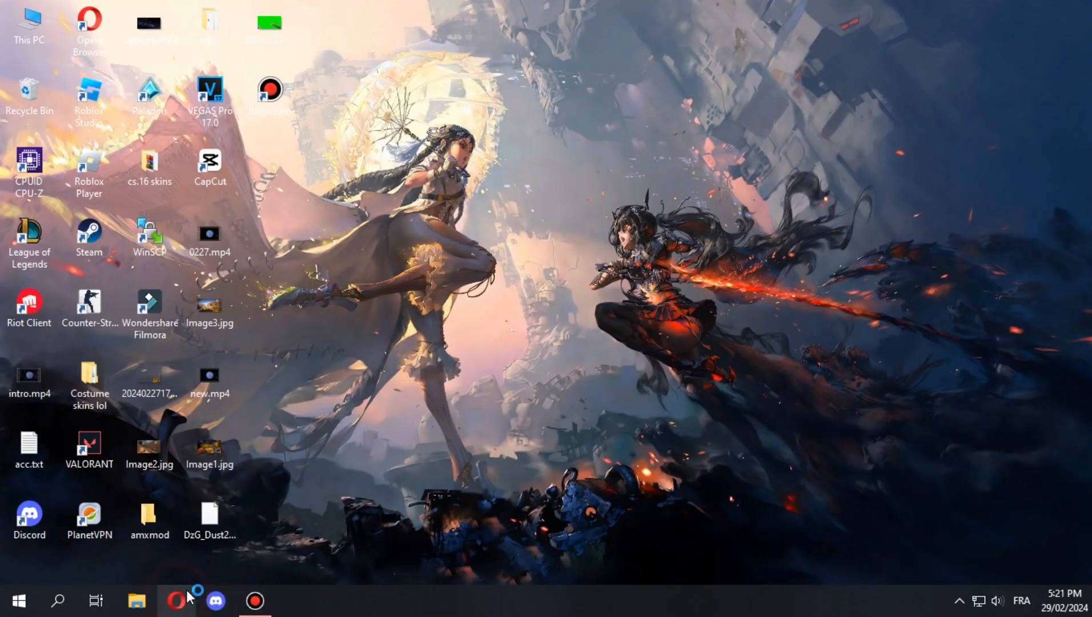
Bring Opera back up and switch to the WarGods download tab with the reg add fix commands.
left_click(177, 600)
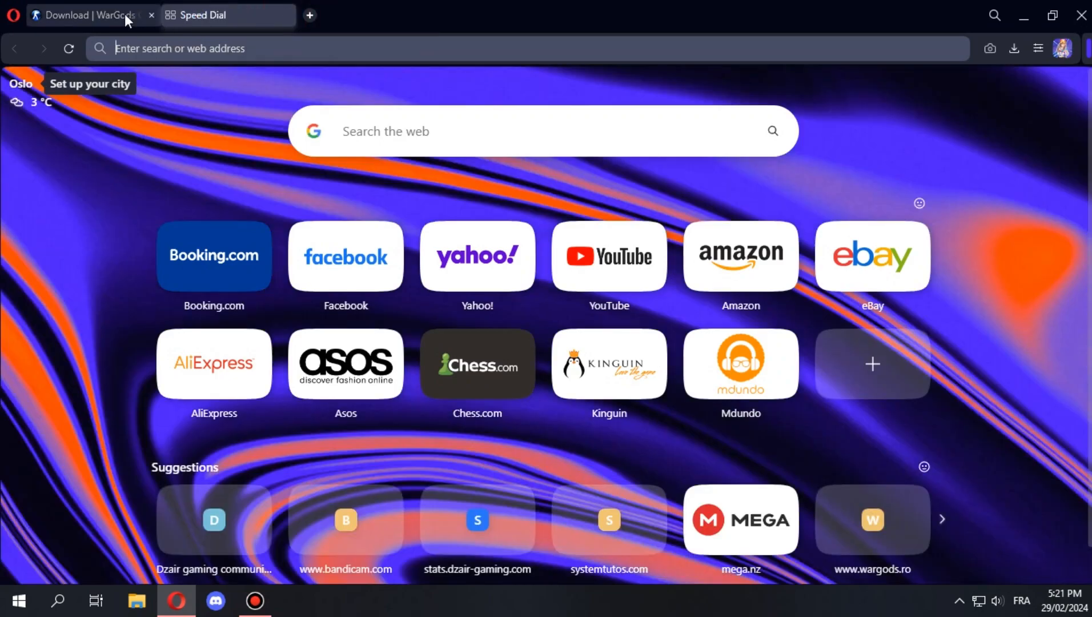
left_click(90, 15)
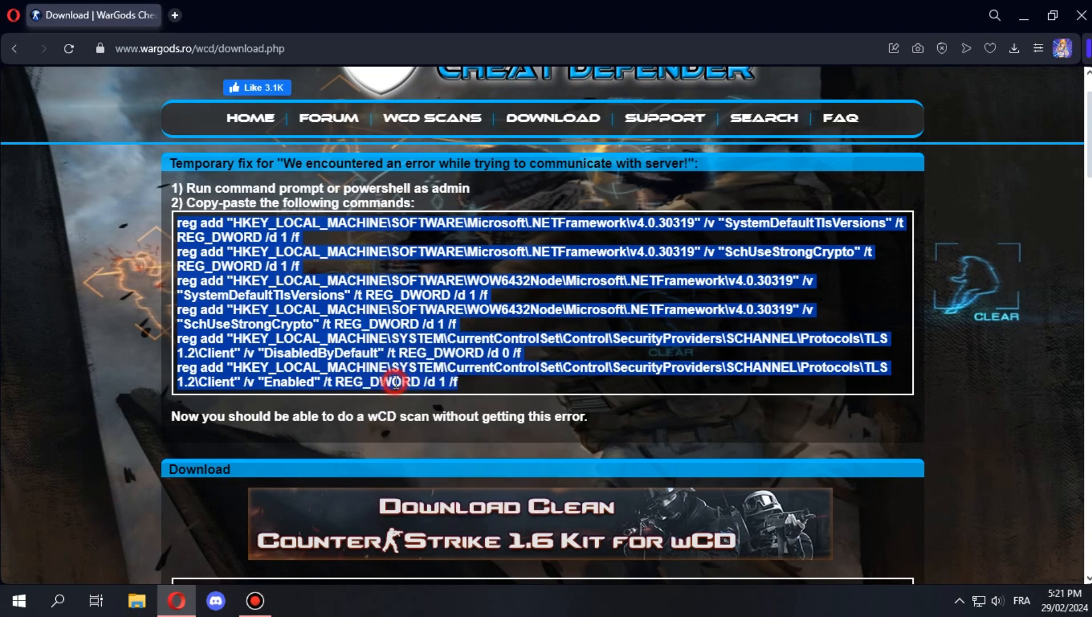
Search 'cmd' from Start and run Command Prompt as administrator.
left_click(17, 599)
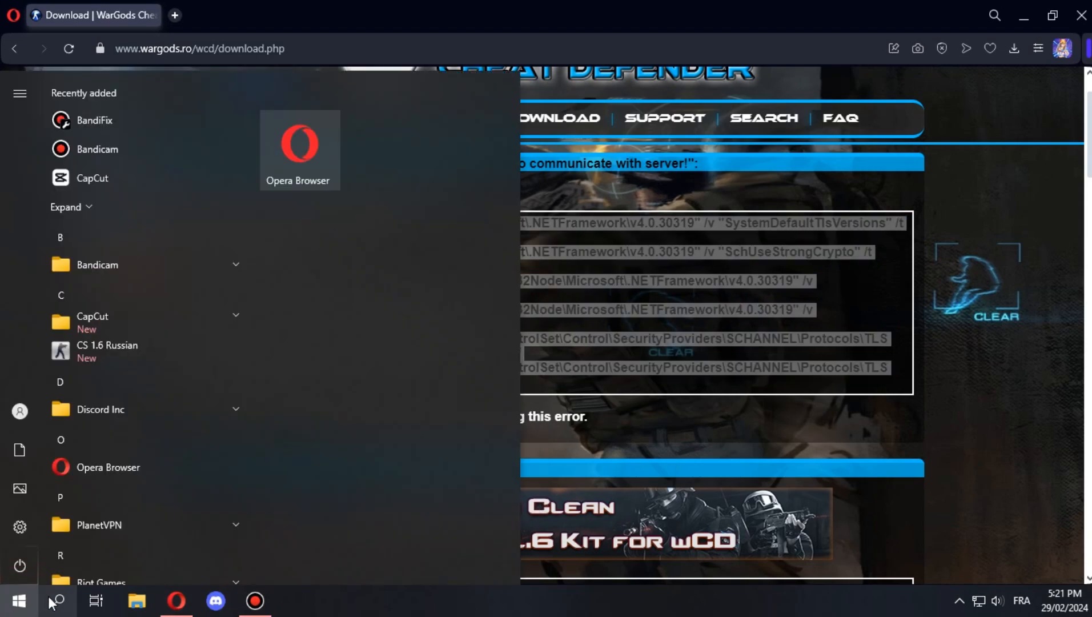
left_click(57, 600)
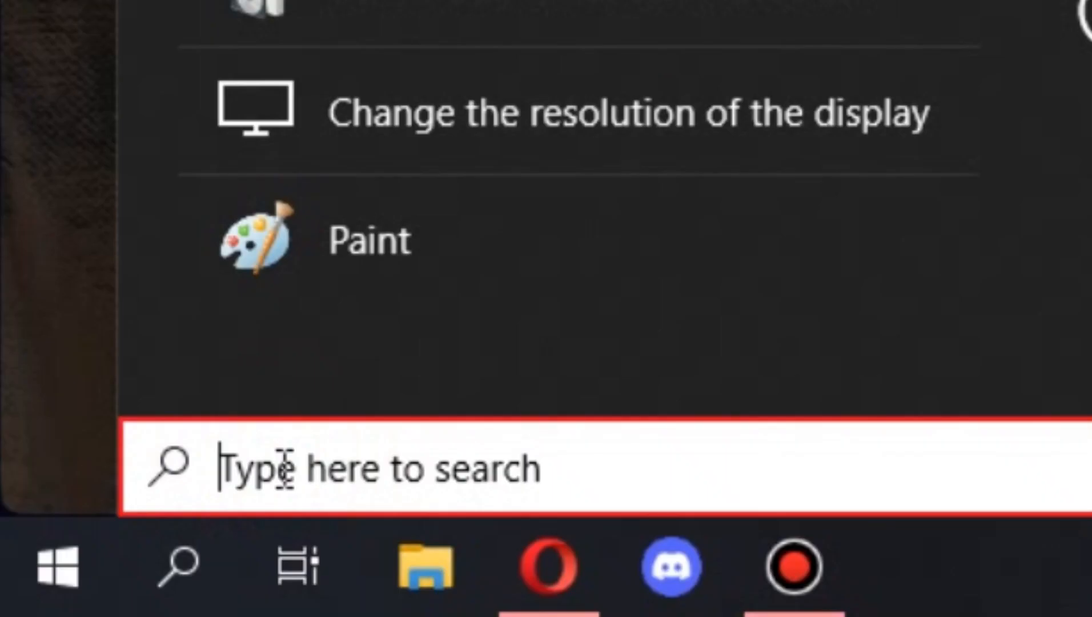
type("cmd")
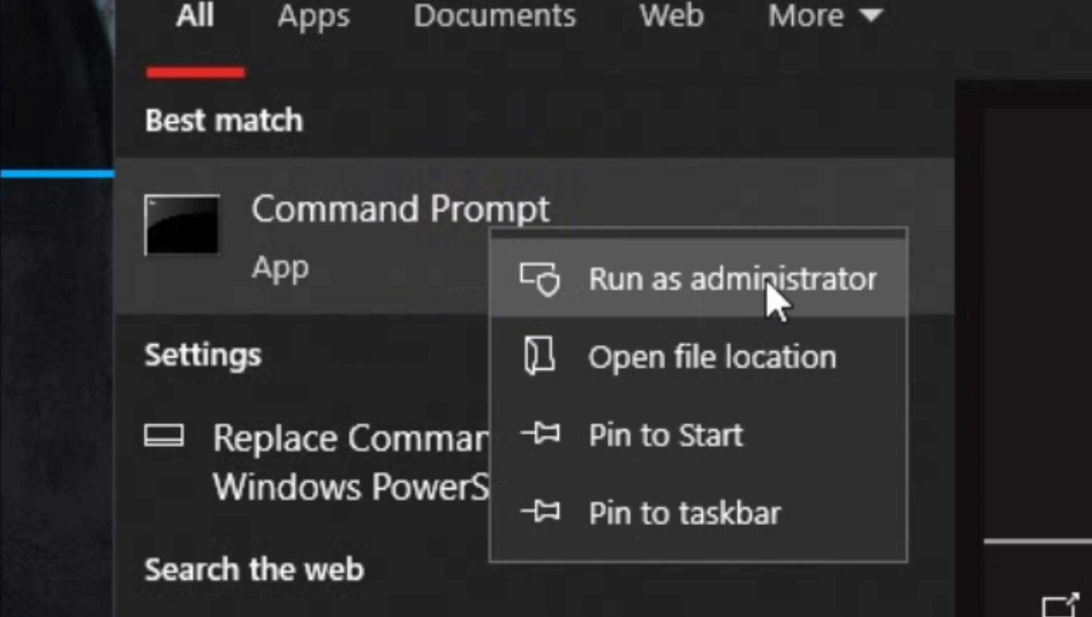
left_click(731, 278)
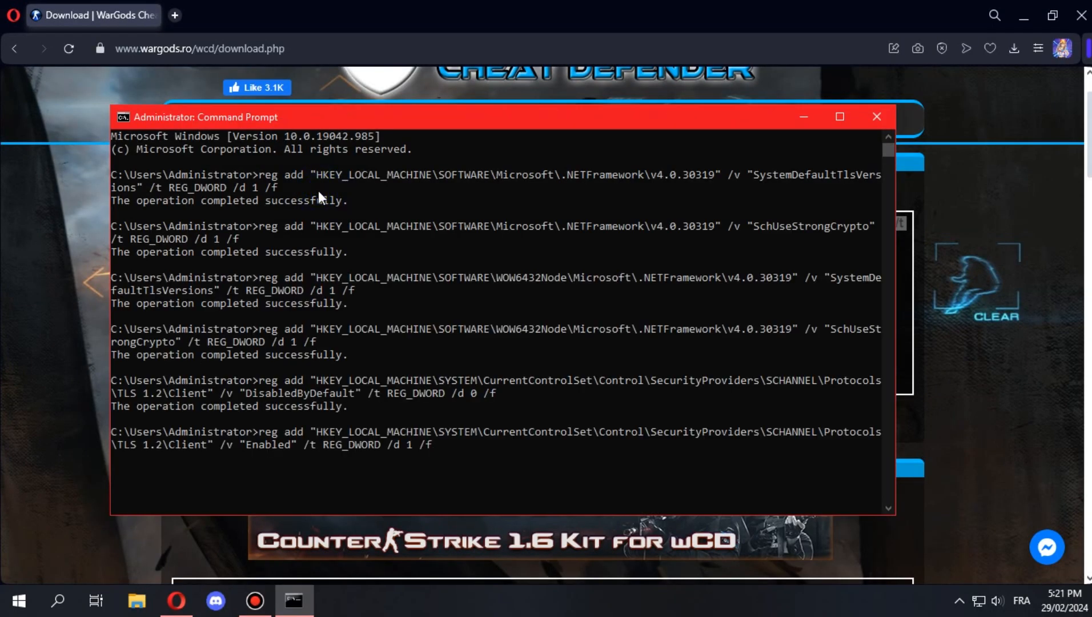
mouse_move(531, 390)
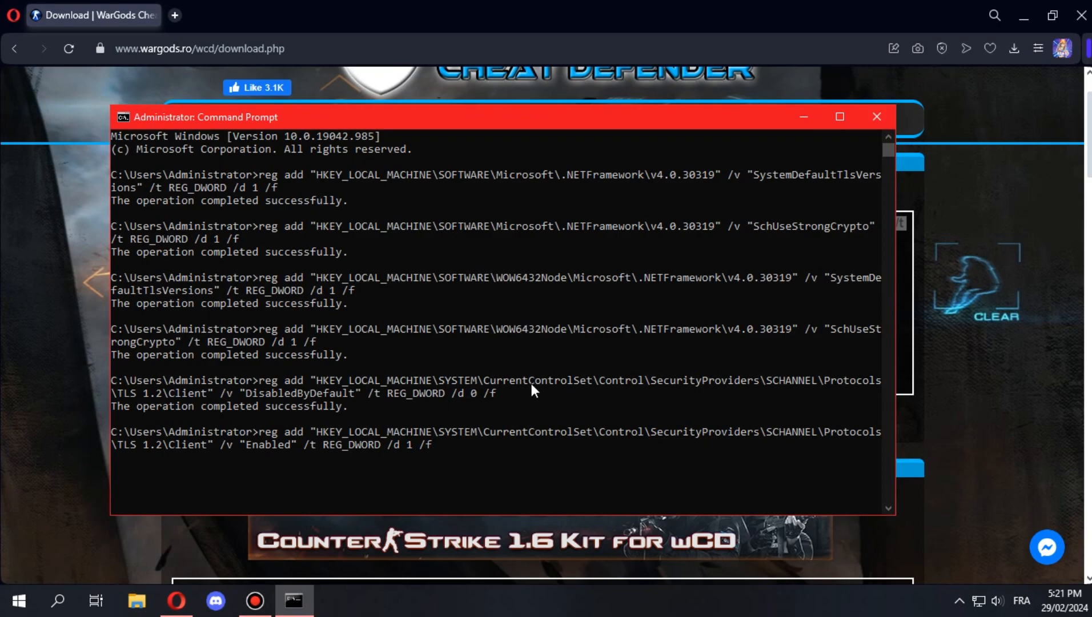